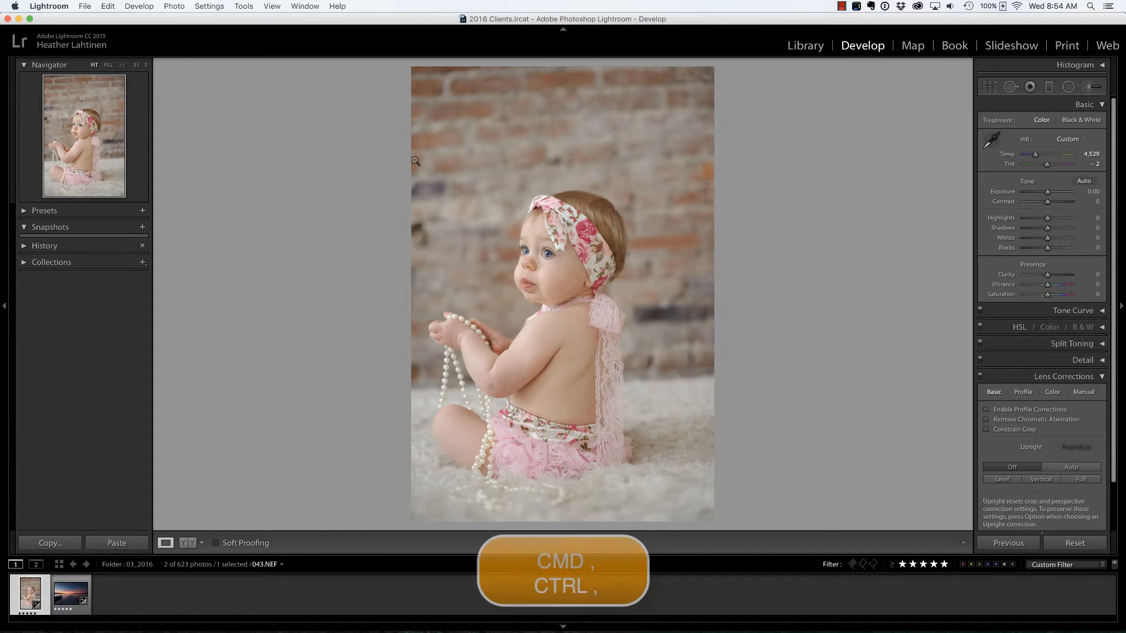
- Keep PSD as the external editing format, then edit the baby photo in Photoshop CC 2015
key("cmd+,")
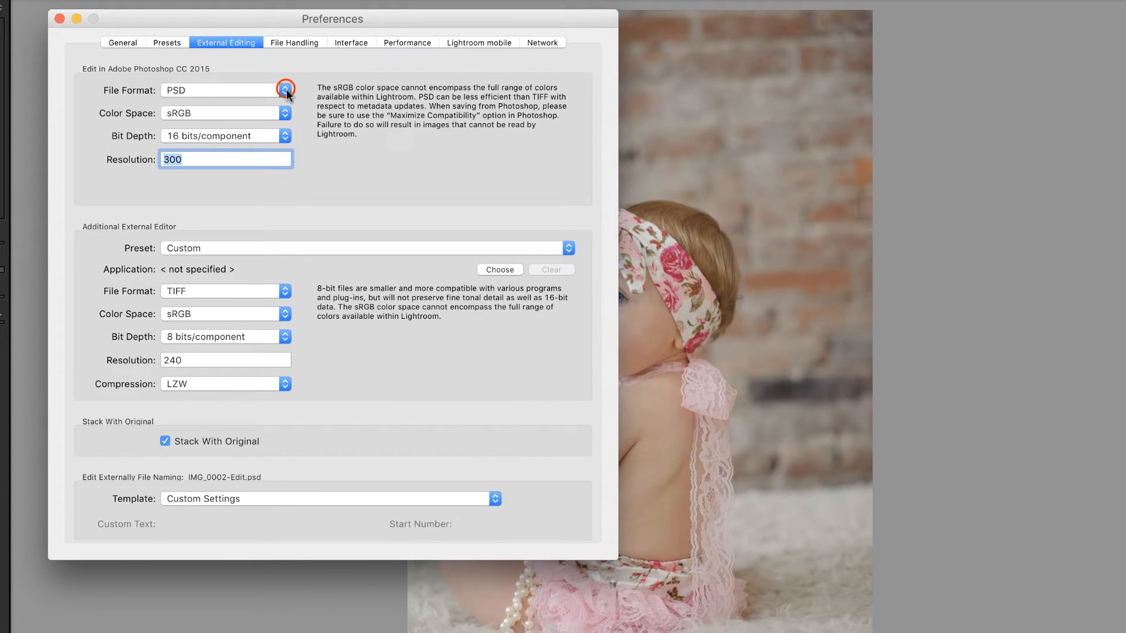
left_click(285, 90)
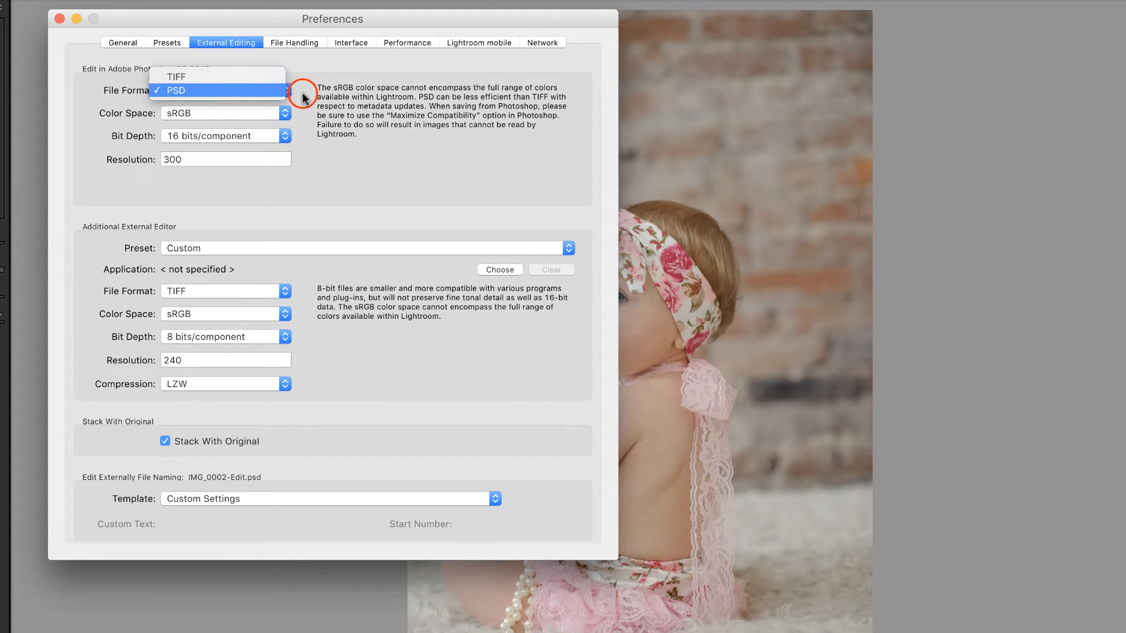
left_click(175, 90)
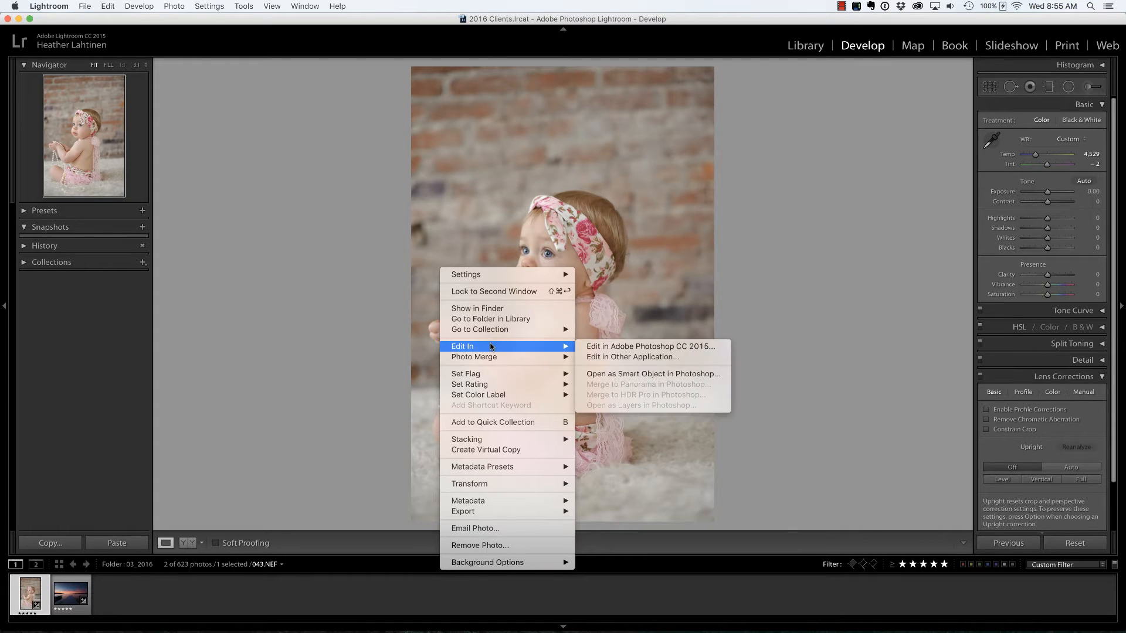
left_click(650, 346)
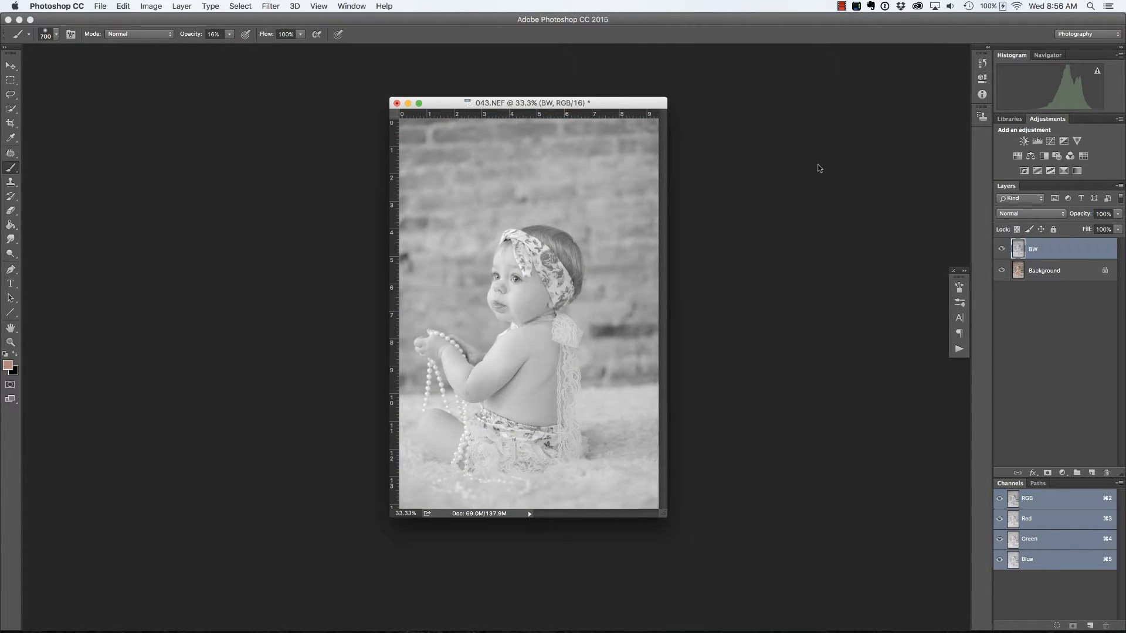
- Save the black-and-white edit as 043-Edit.psd and close the document
key("cmd+s")
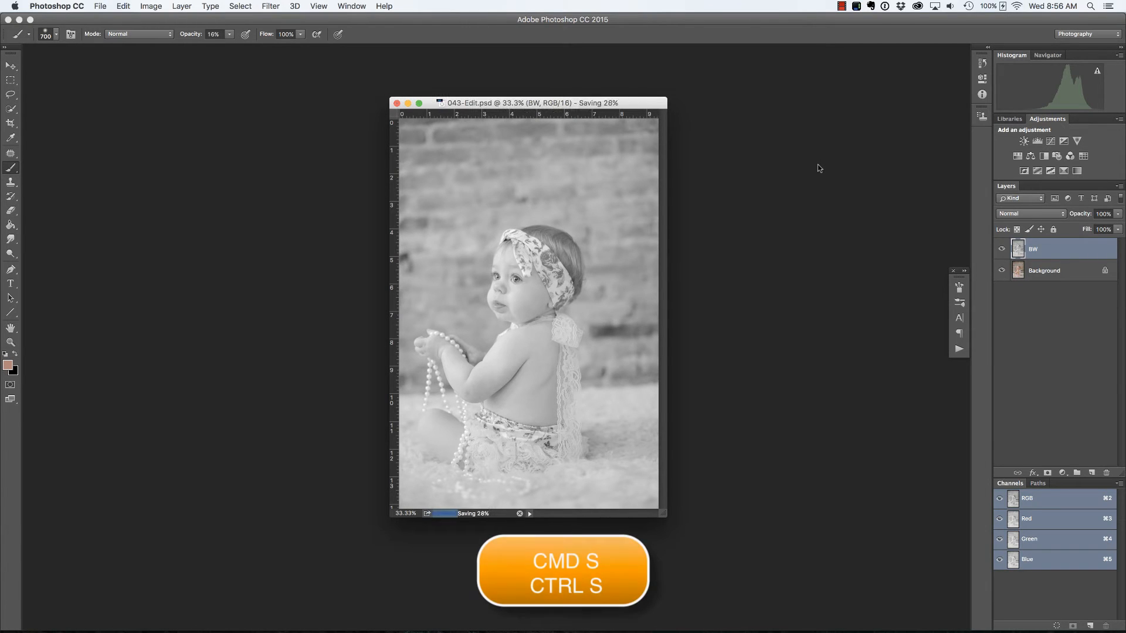
key("cmd+s")
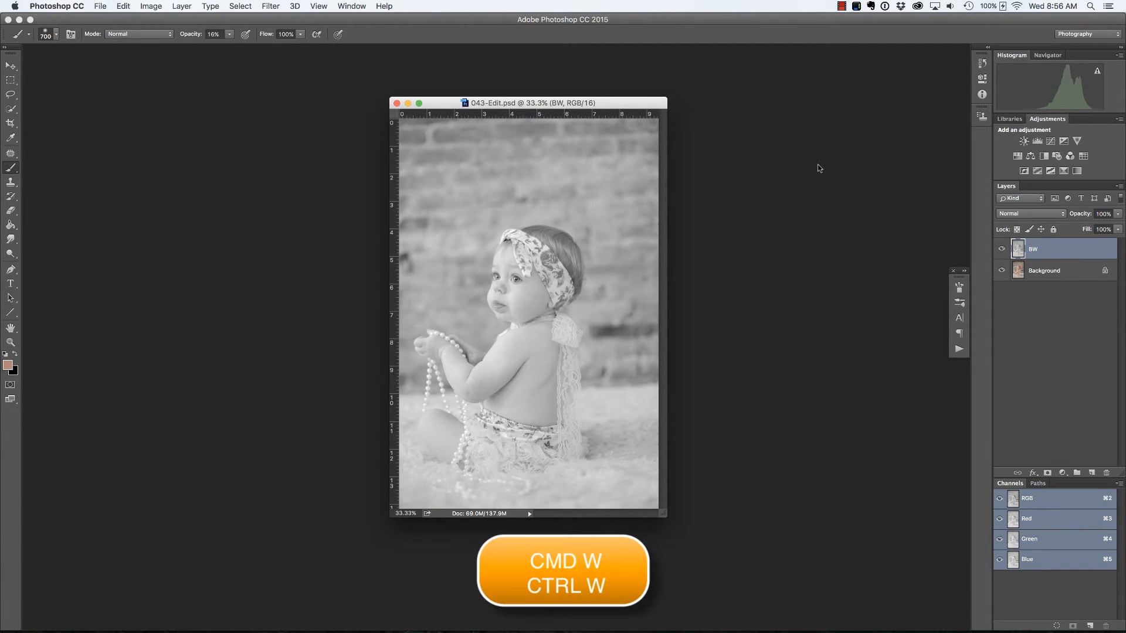
key("cmd+w")
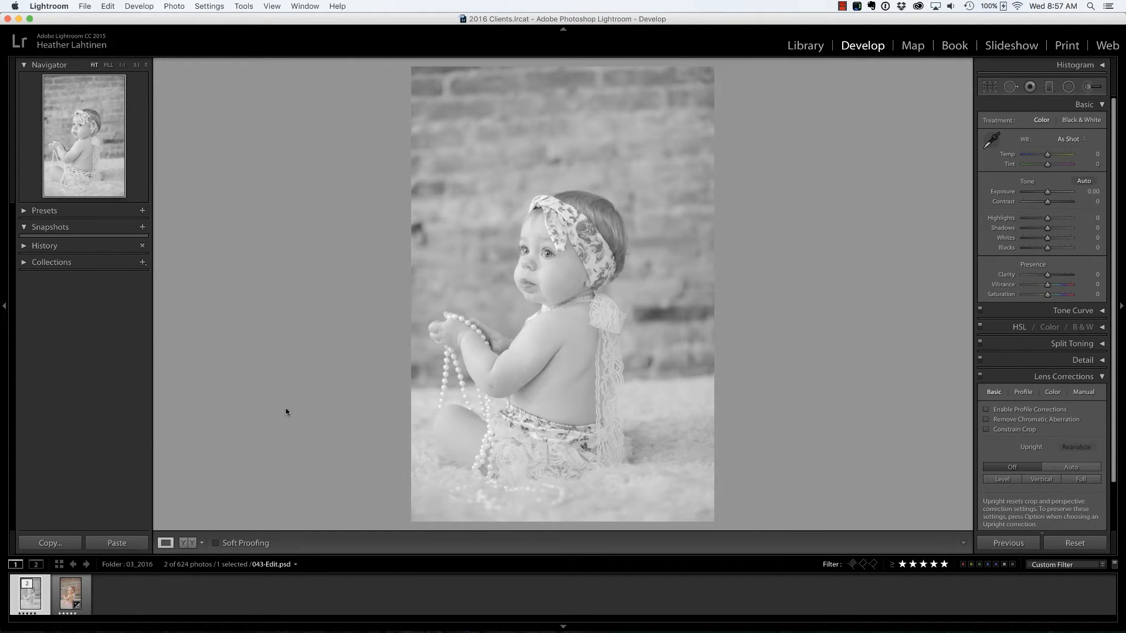
mouse_move(122, 519)
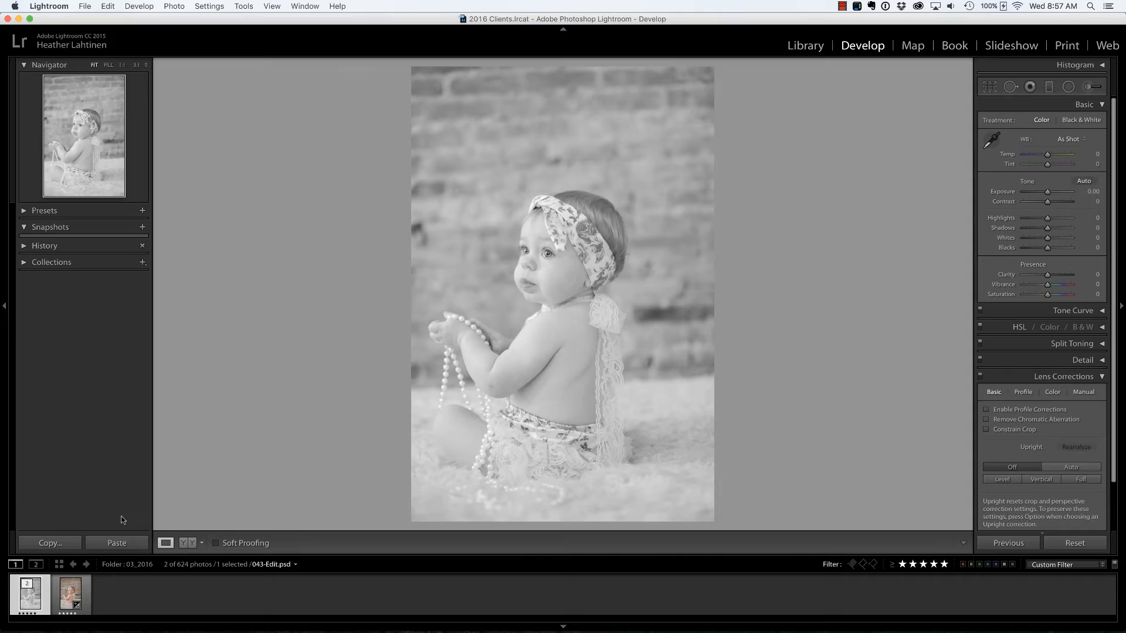
- Show 043-Edit.psd in Finder from its filmstrip thumbnail
right_click(29, 594)
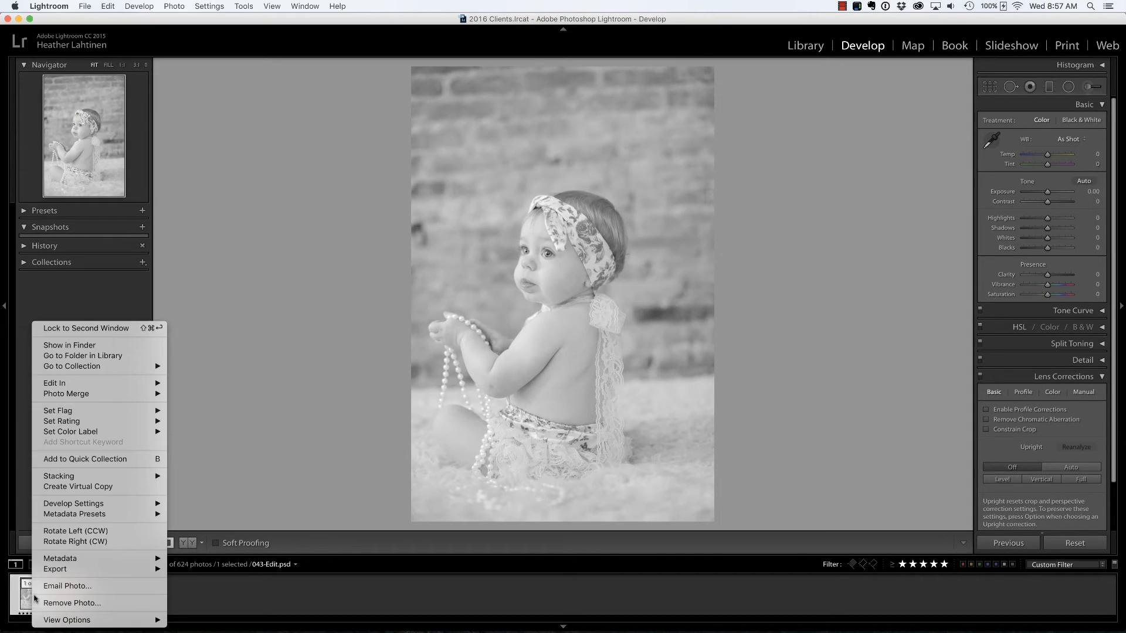
left_click(69, 345)
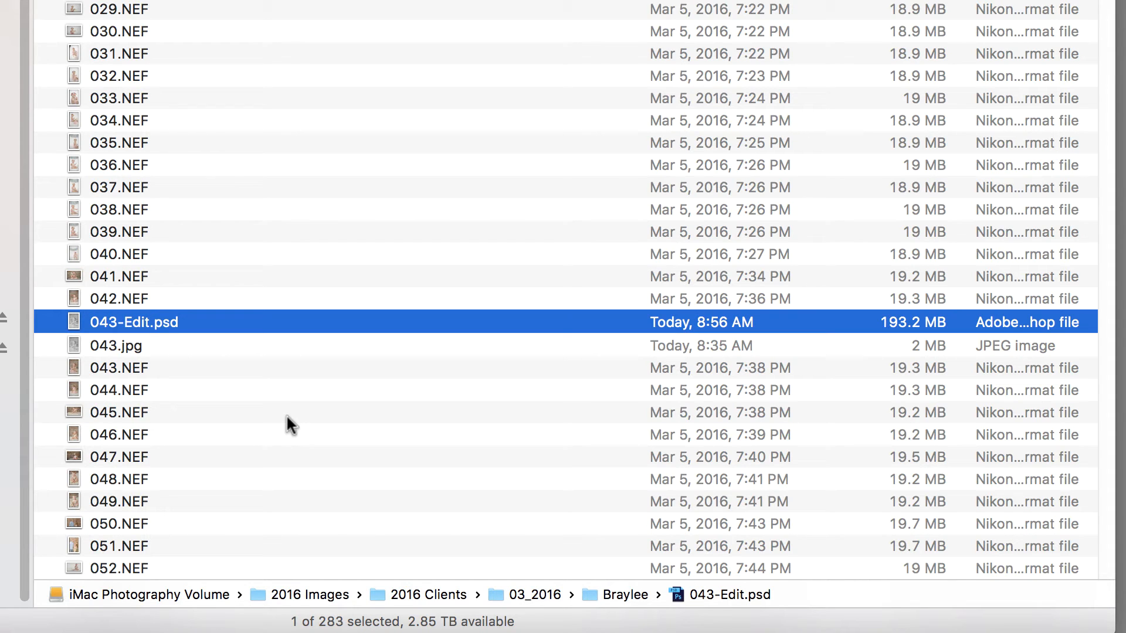
mouse_move(272, 416)
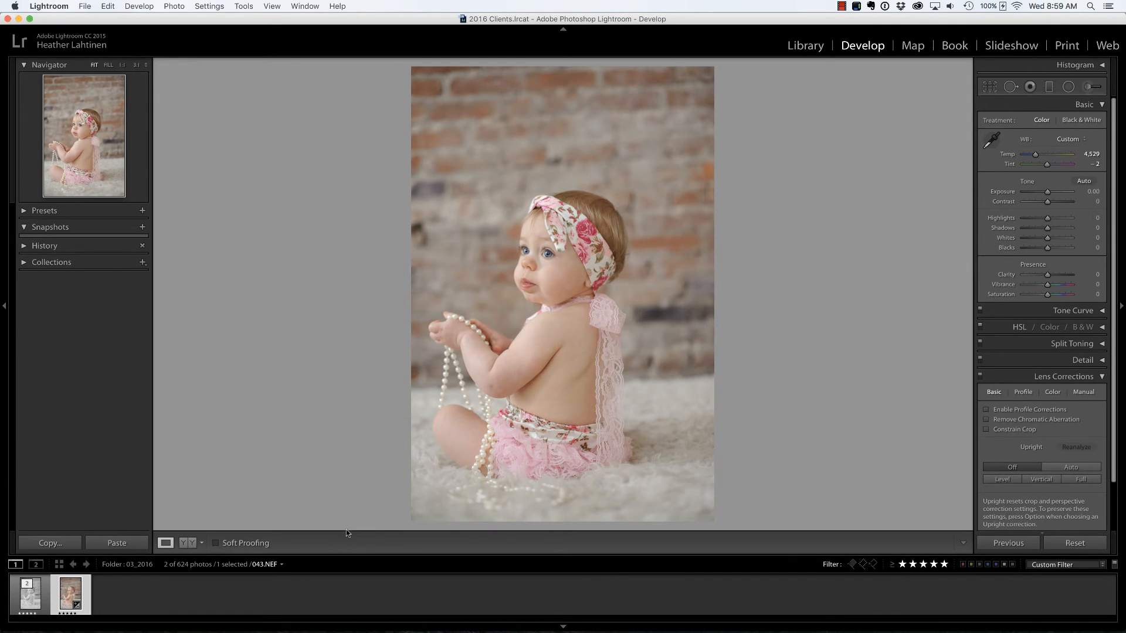
- Export 043.NEF as a JPEG with the Blog preset, opening it in Photoshop
key("cmd+shift+e")
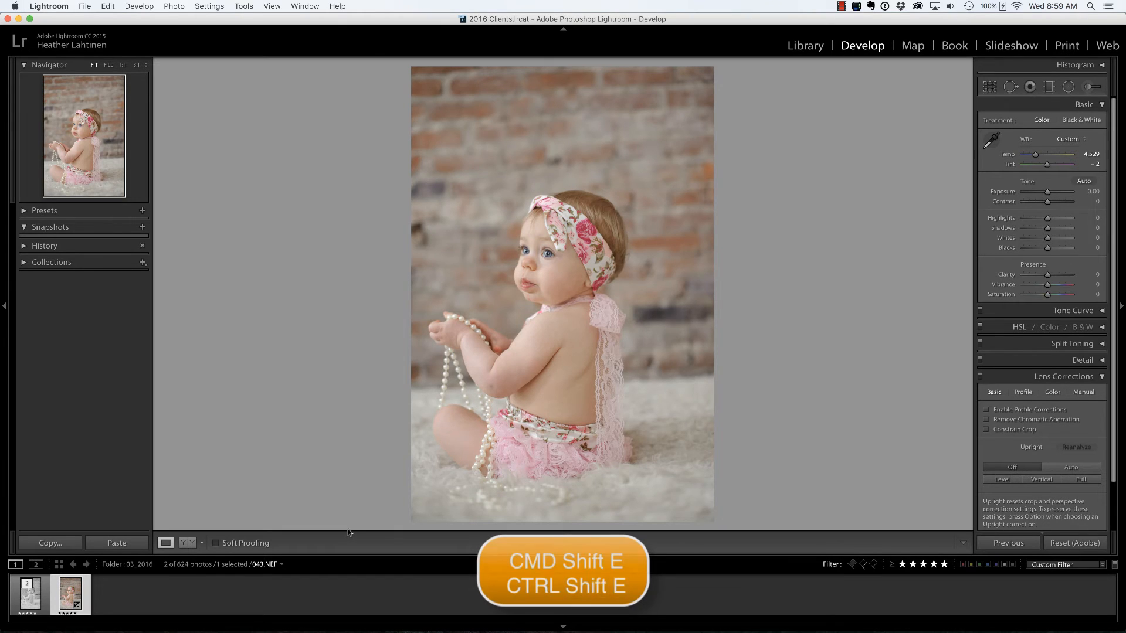
key("cmd+shift+e")
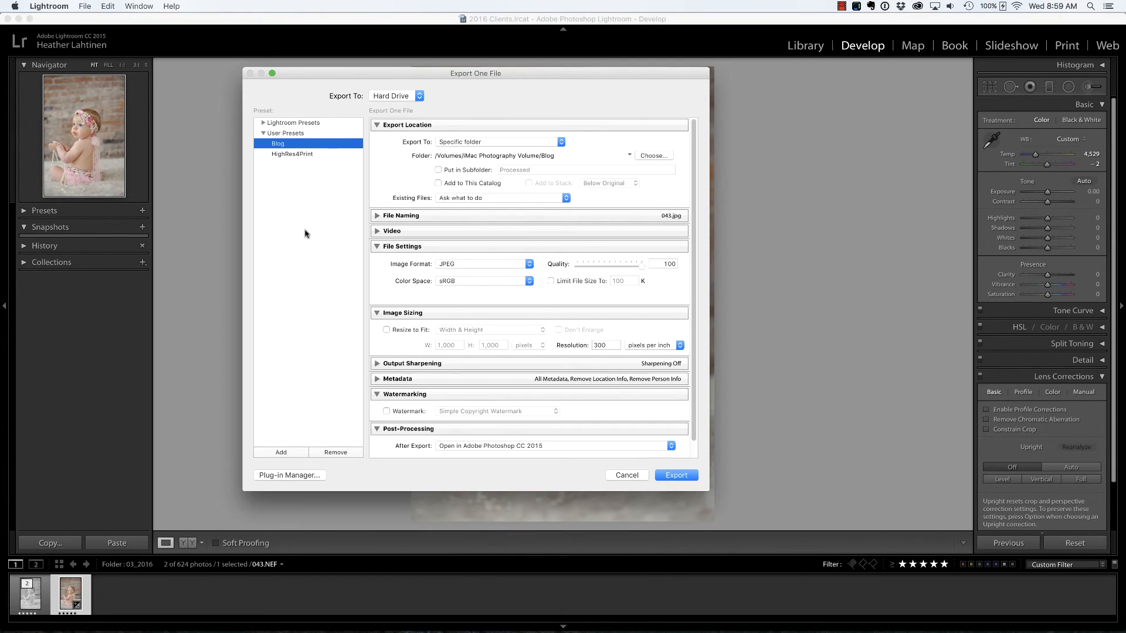
left_click(675, 474)
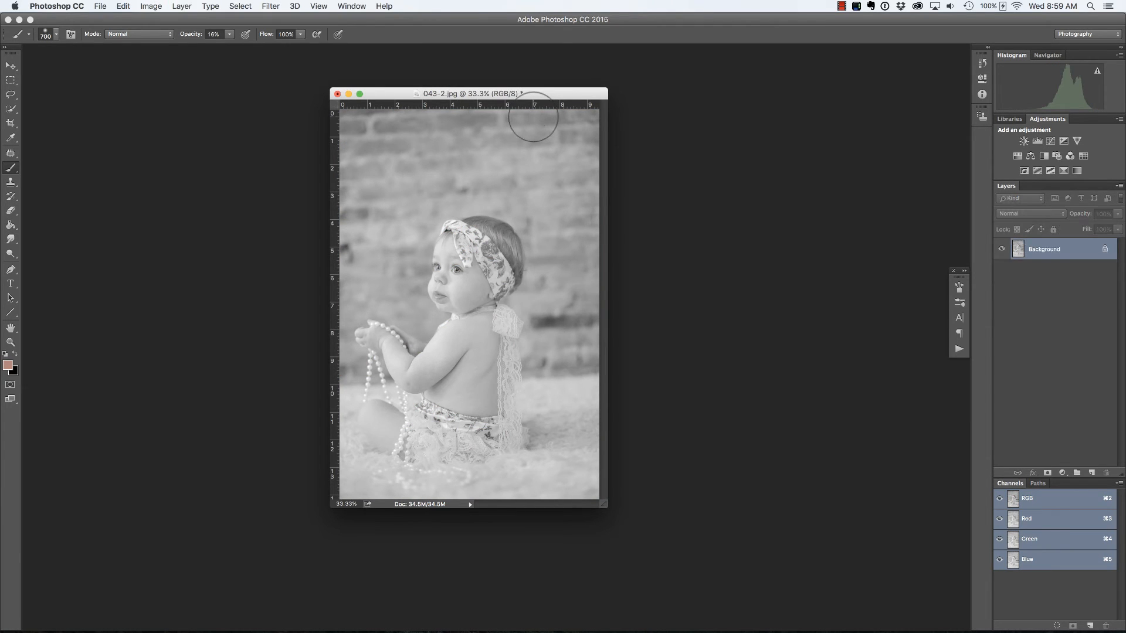
- Save 043-2.jpg at JPEG quality 10 and close it
left_click(99, 6)
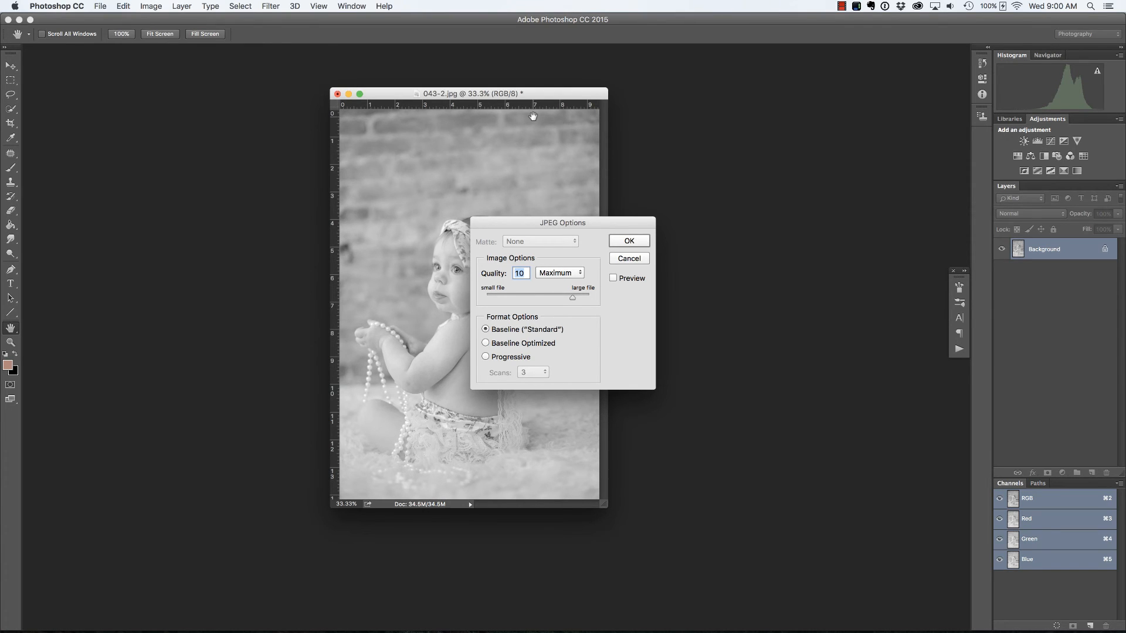
left_click(628, 240)
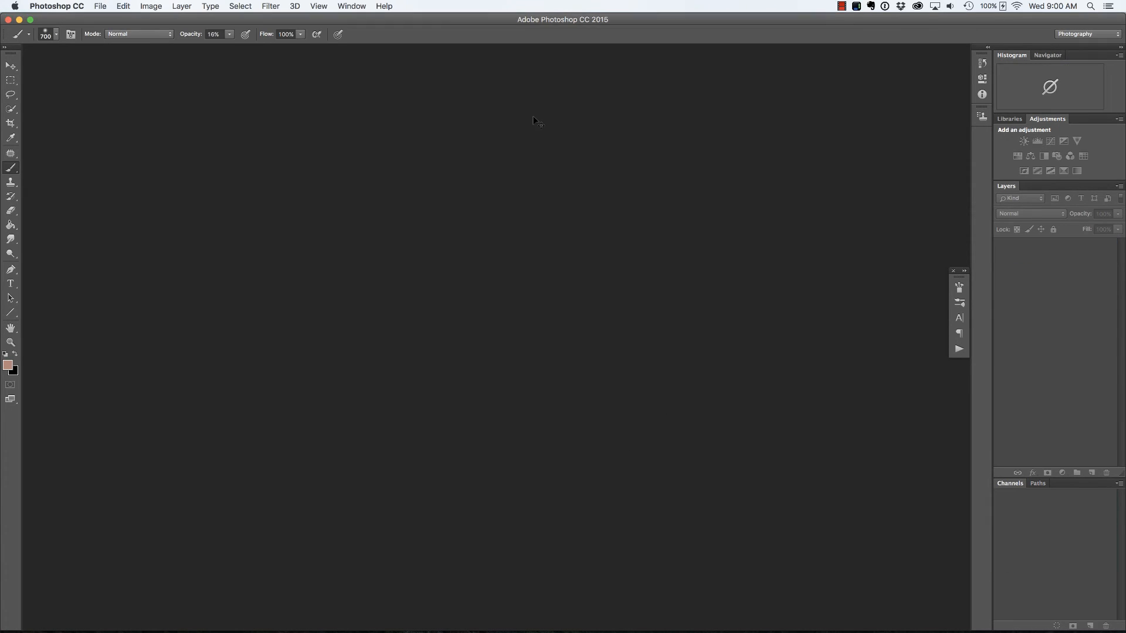